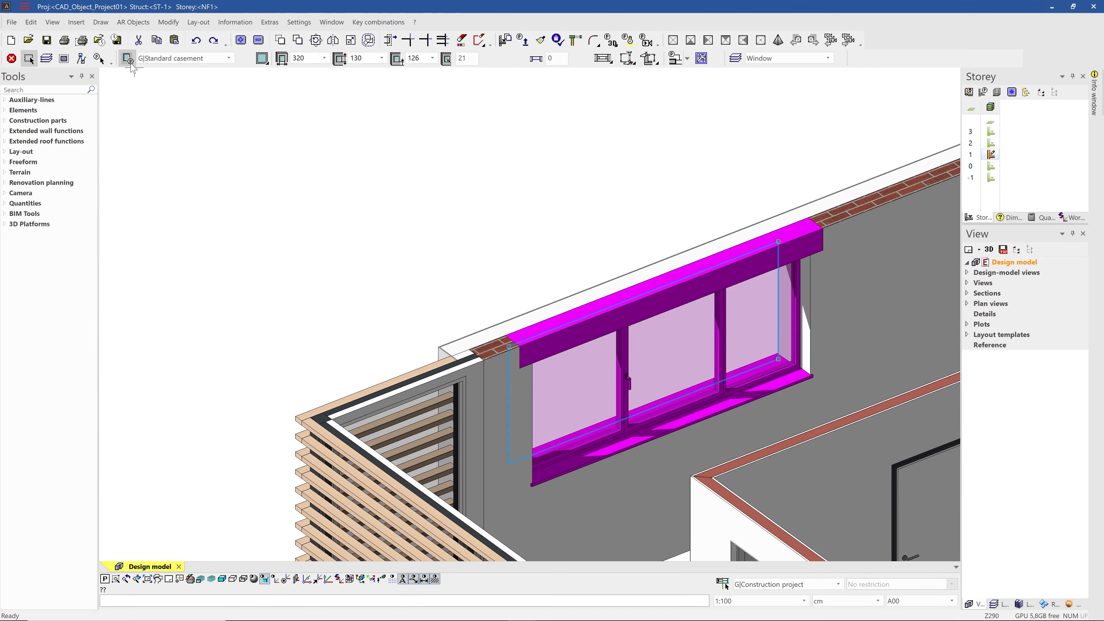
# In the window's detail parameters, choose detailed frame and wing depiction styles for the plan
pyautogui.click(128, 58)
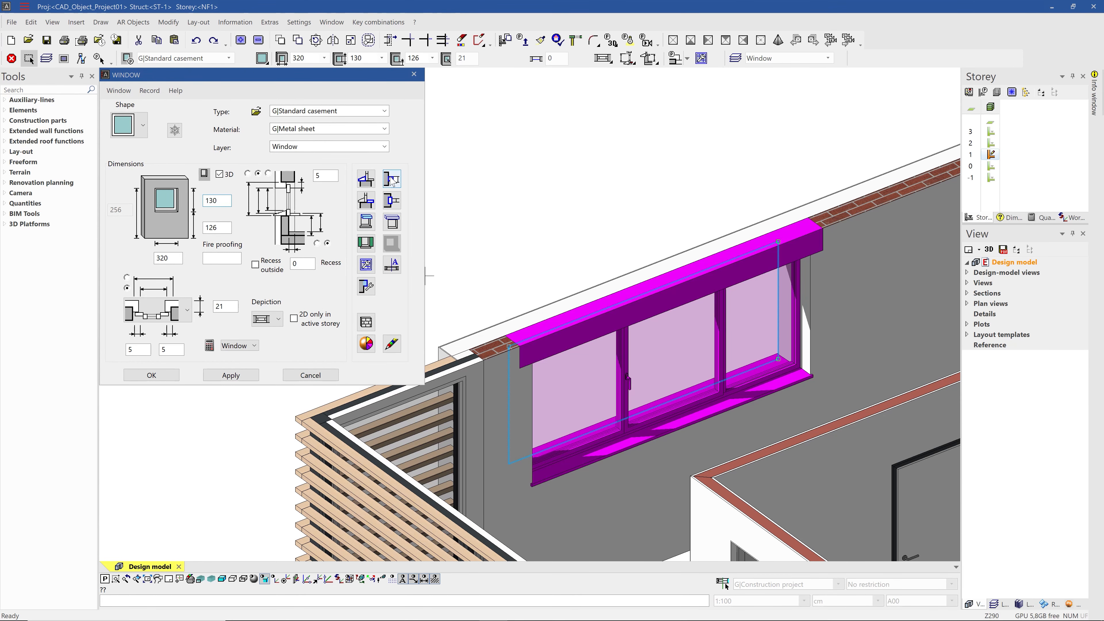
pyautogui.click(391, 180)
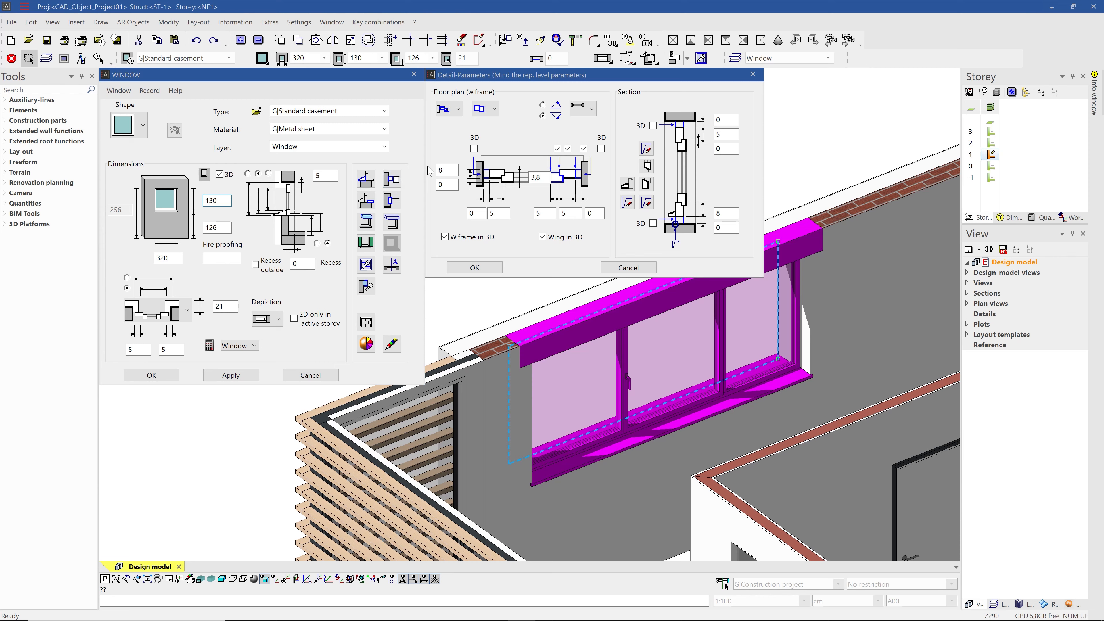
pyautogui.moveTo(445, 107)
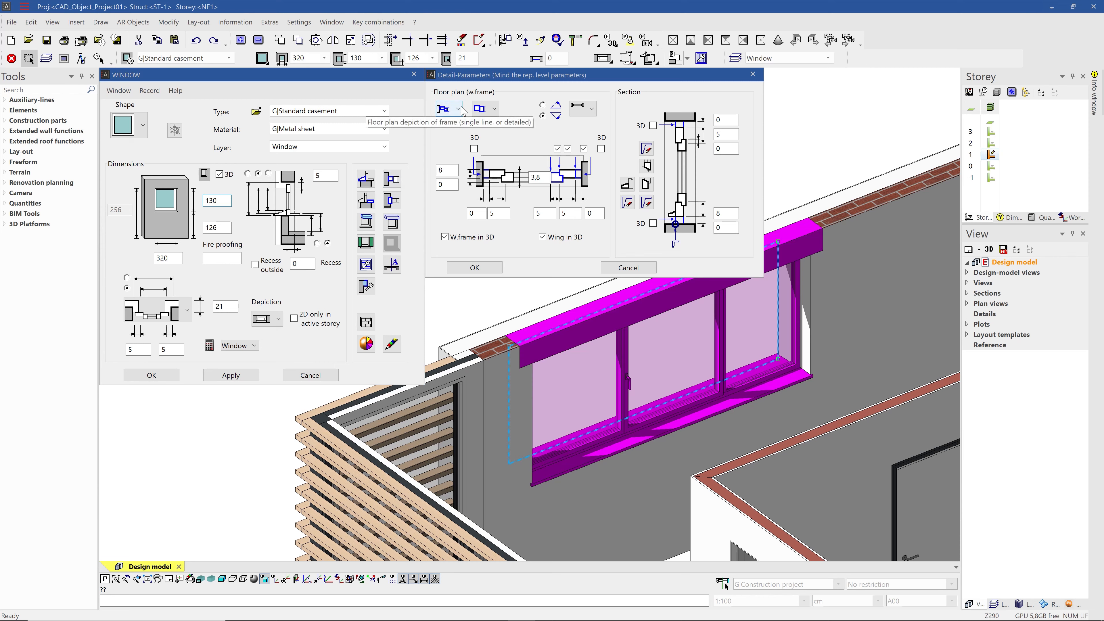
pyautogui.click(458, 108)
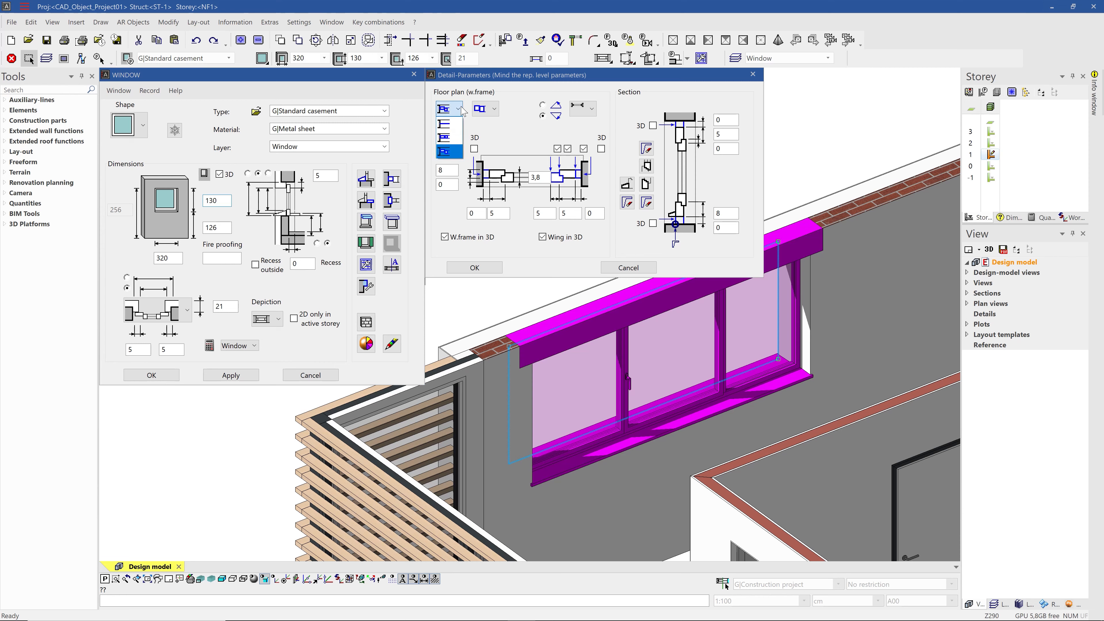
pyautogui.click(496, 109)
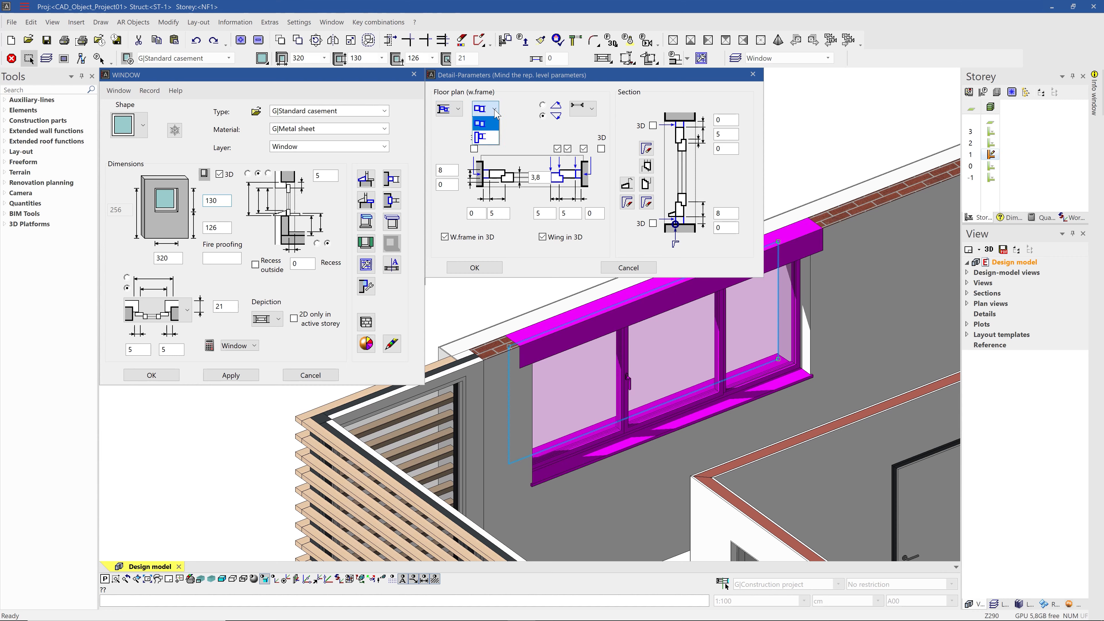
pyautogui.click(484, 108)
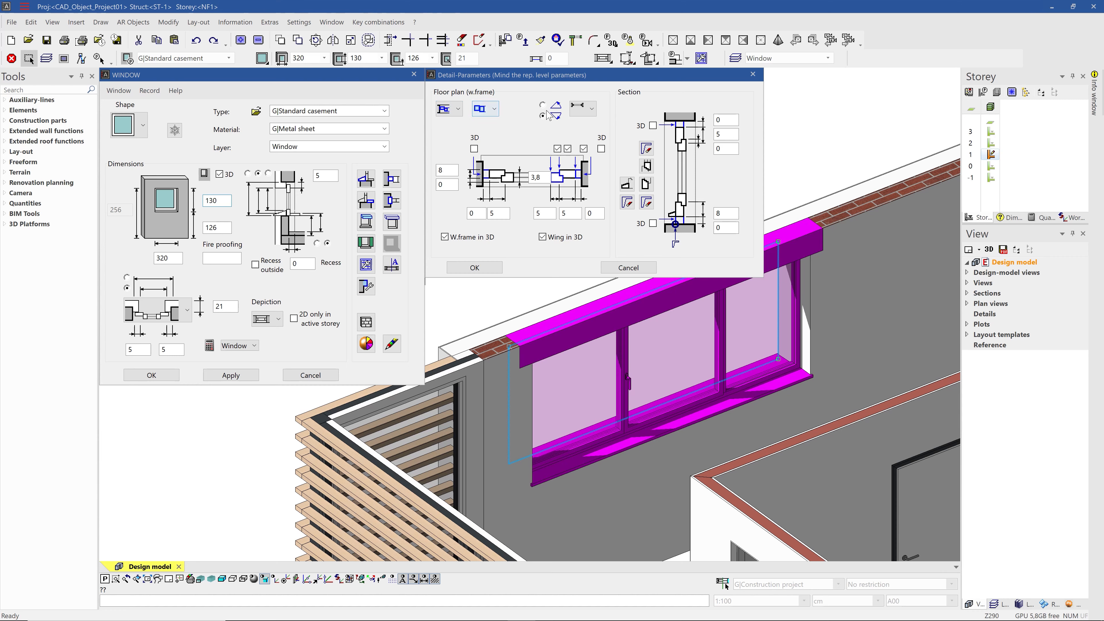
pyautogui.moveTo(592, 107)
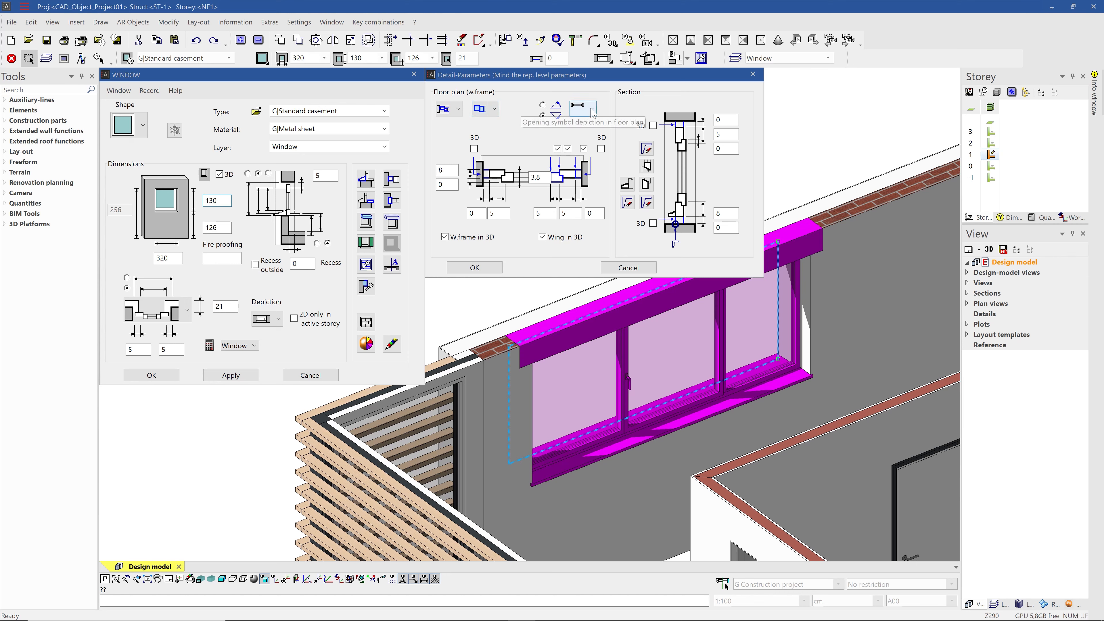
# Set the frame section detail value to 2,5
pyautogui.click(594, 107)
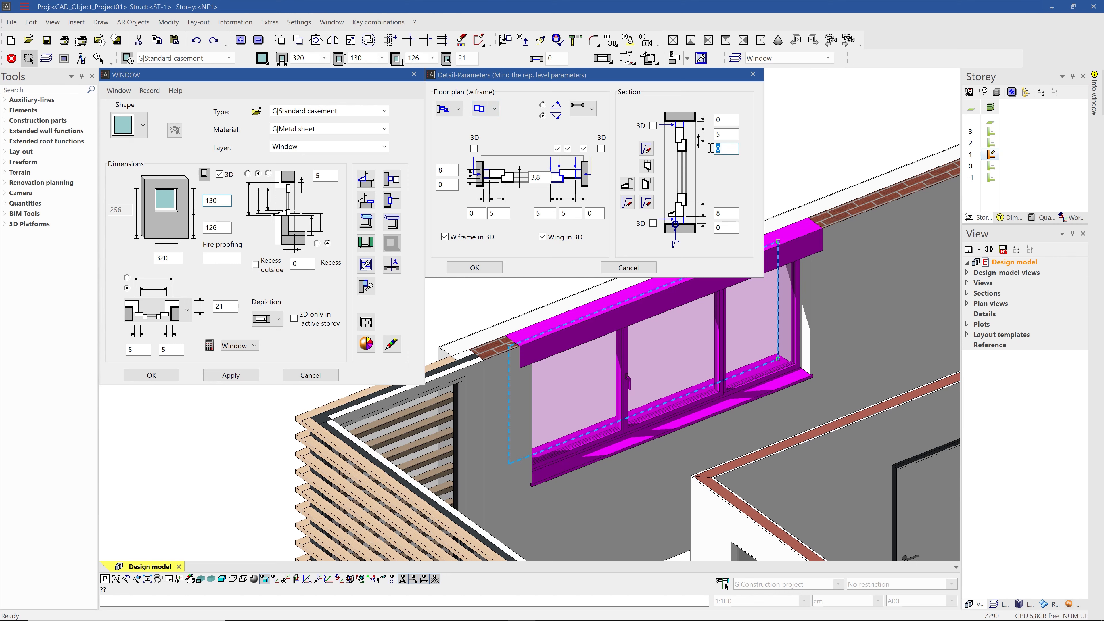
pyautogui.write('2,5')
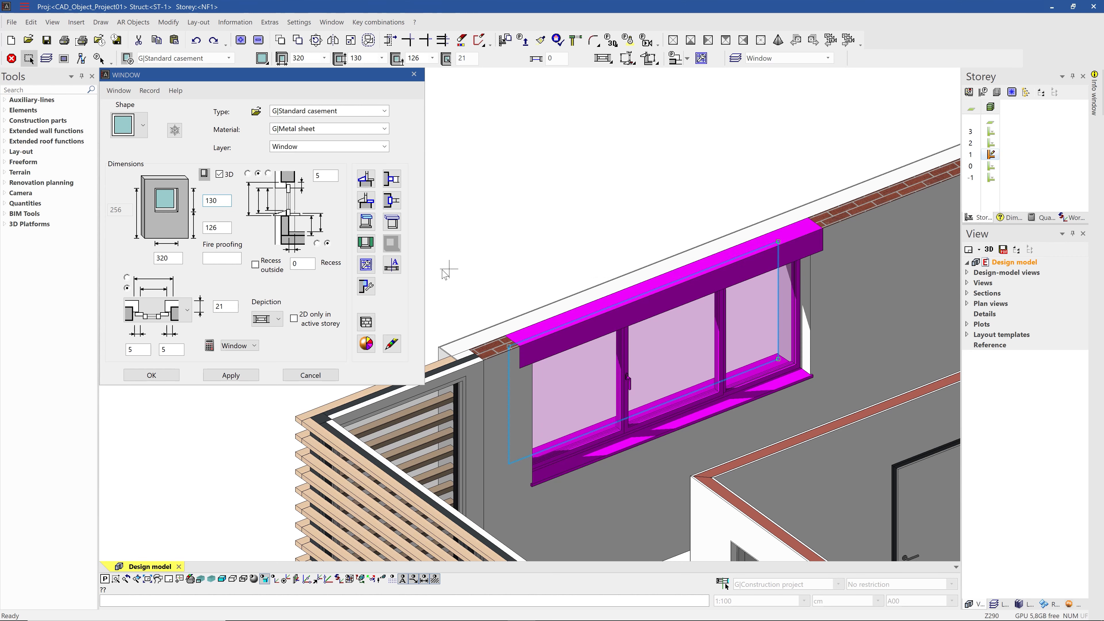
pyautogui.moveTo(415, 275)
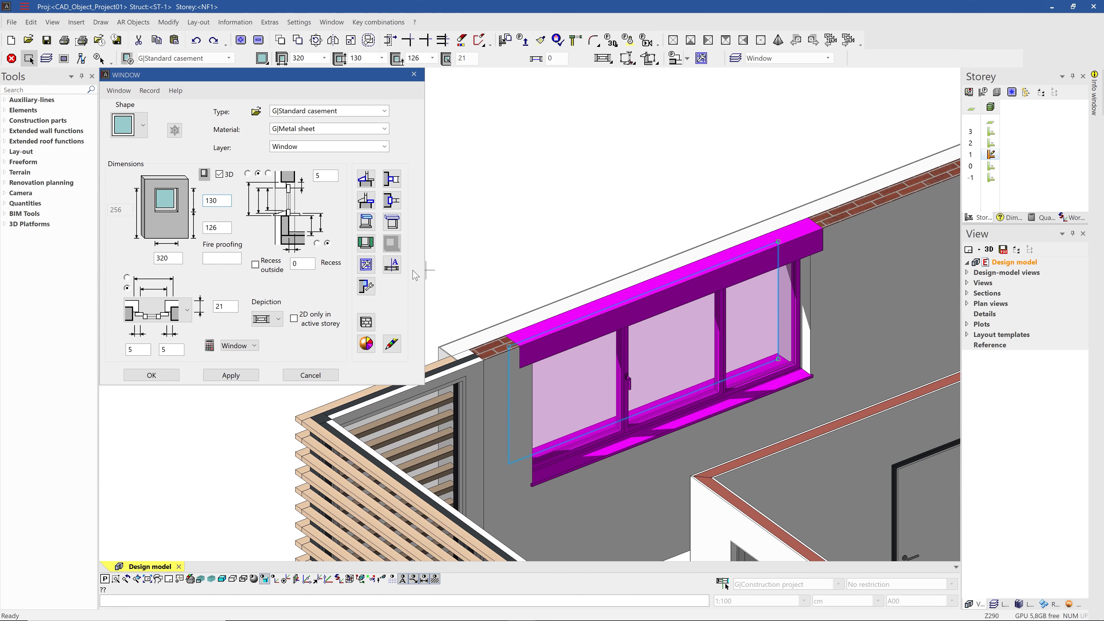
pyautogui.moveTo(412, 275)
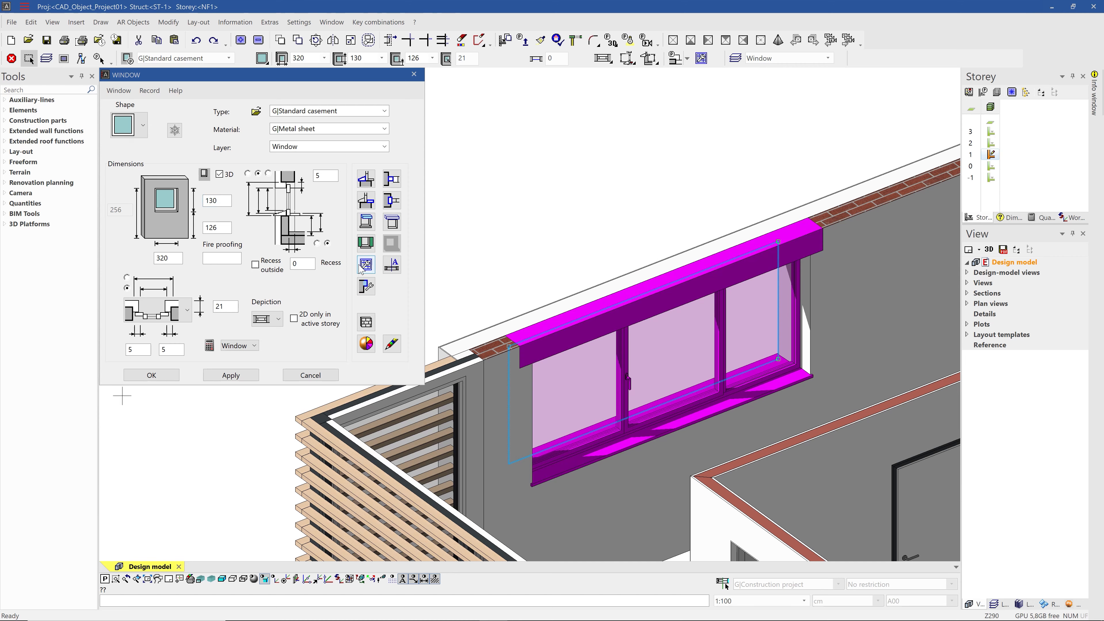
# In the division and muntins tool, review the exterior frame parameters, then return to the interior side
pyautogui.click(365, 264)
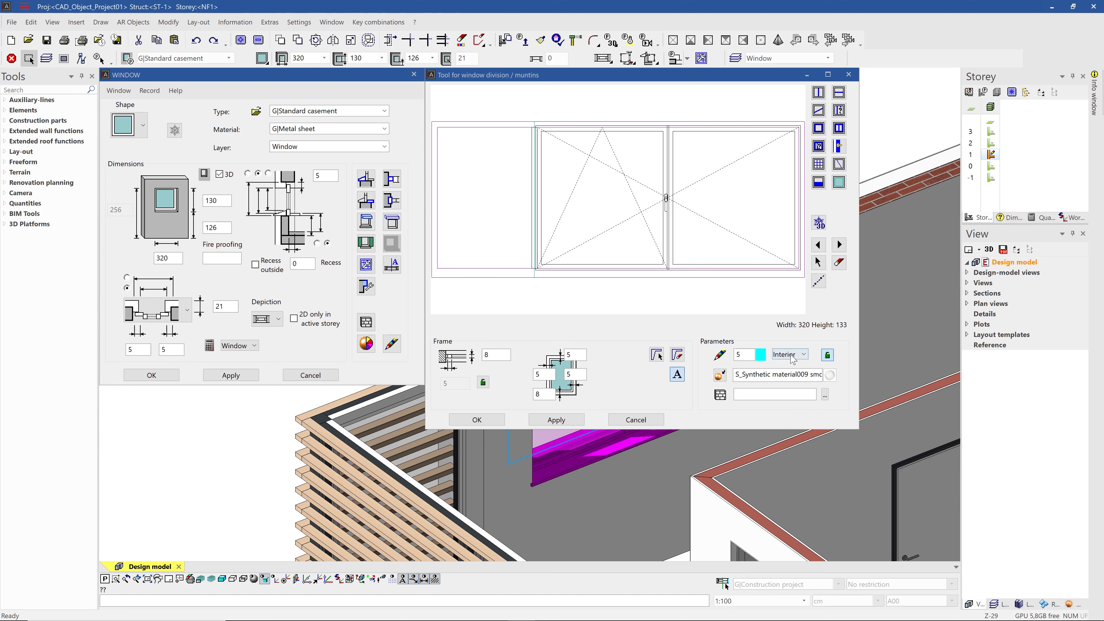
pyautogui.click(803, 355)
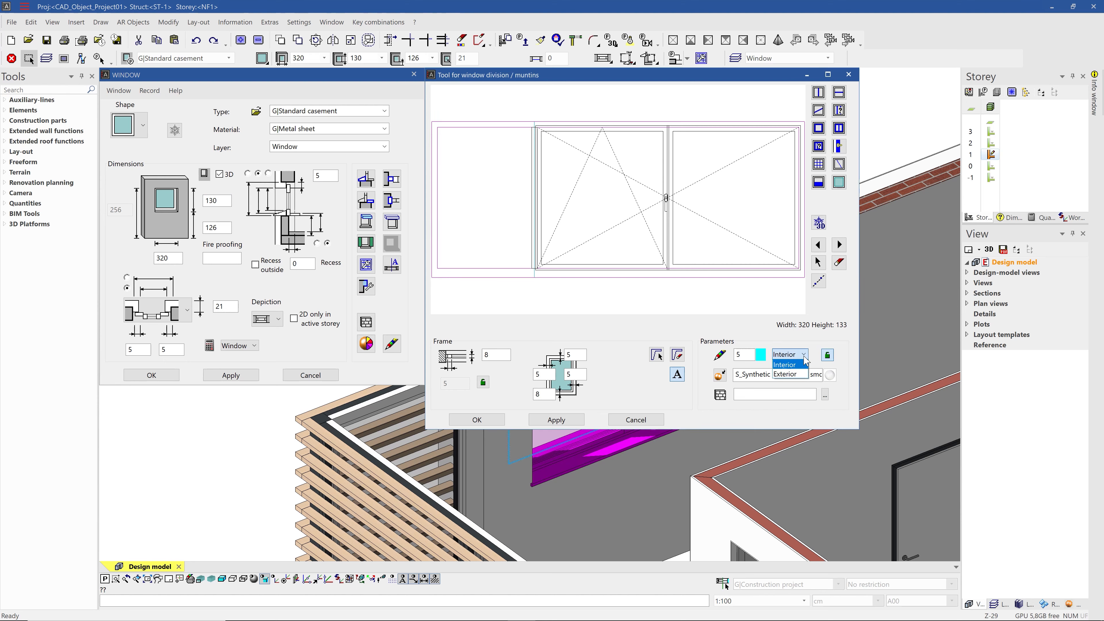
pyautogui.click(783, 364)
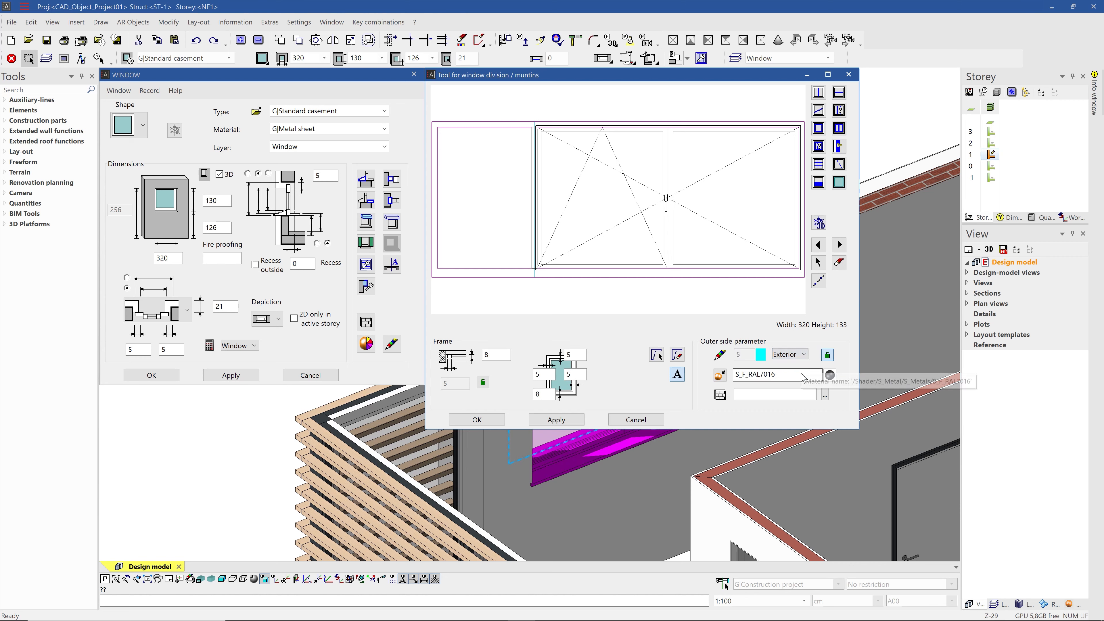
pyautogui.click(788, 354)
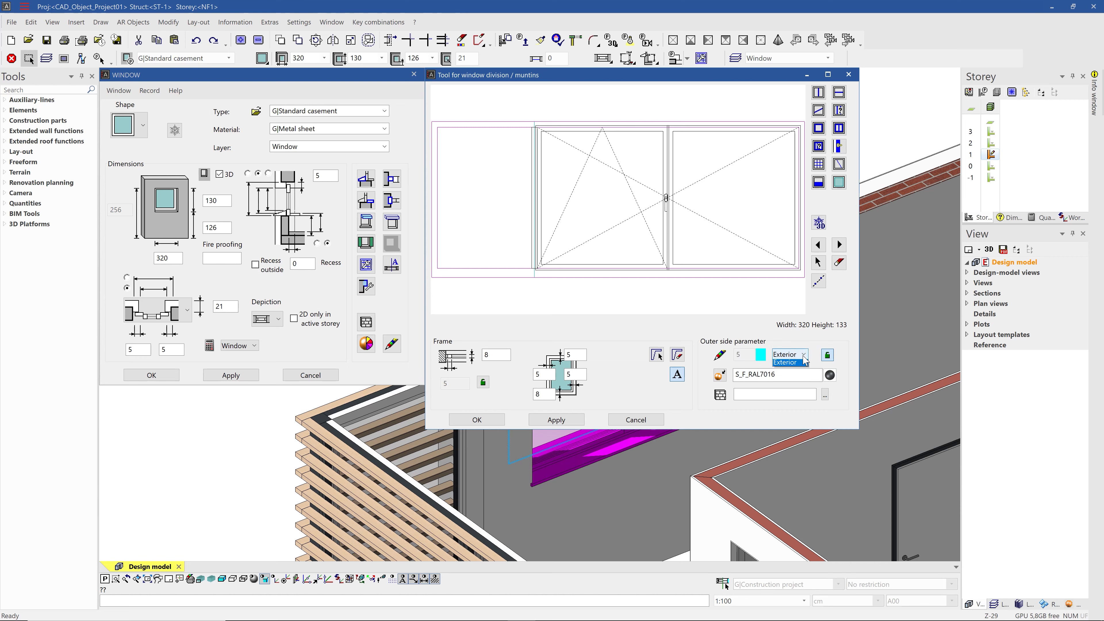
pyautogui.click(787, 354)
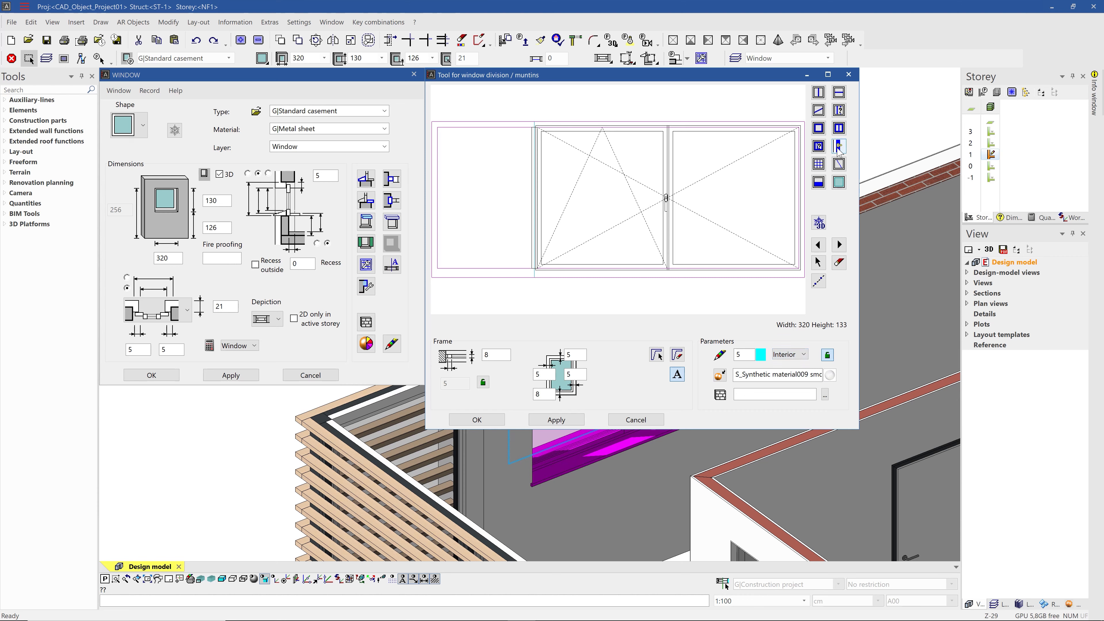
# Add a handle part from the library to the window wings
pyautogui.click(838, 146)
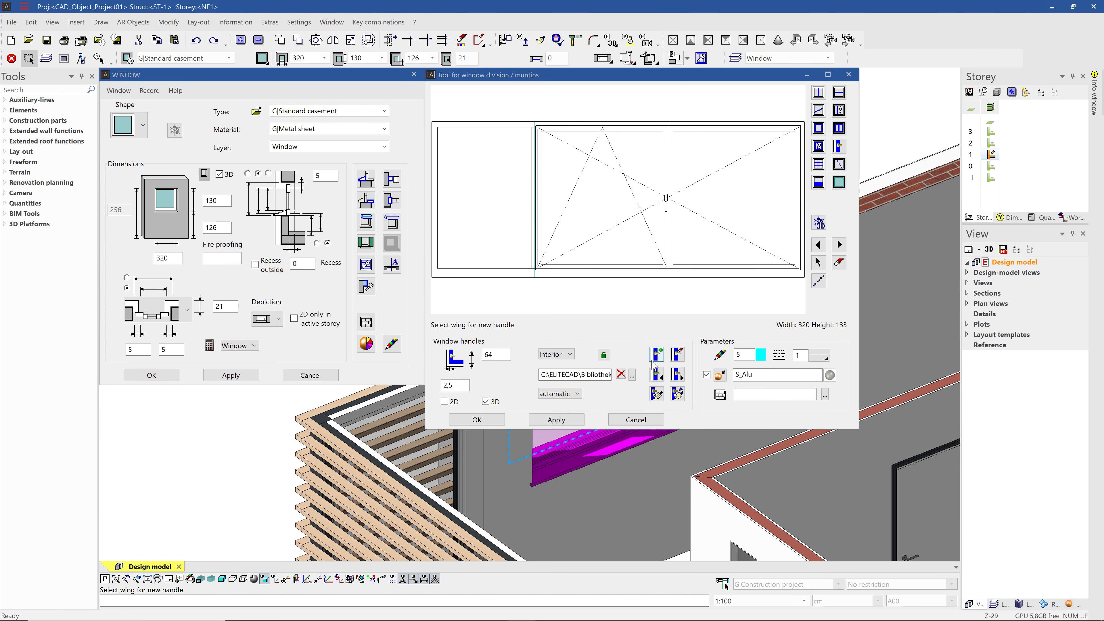
pyautogui.click(633, 374)
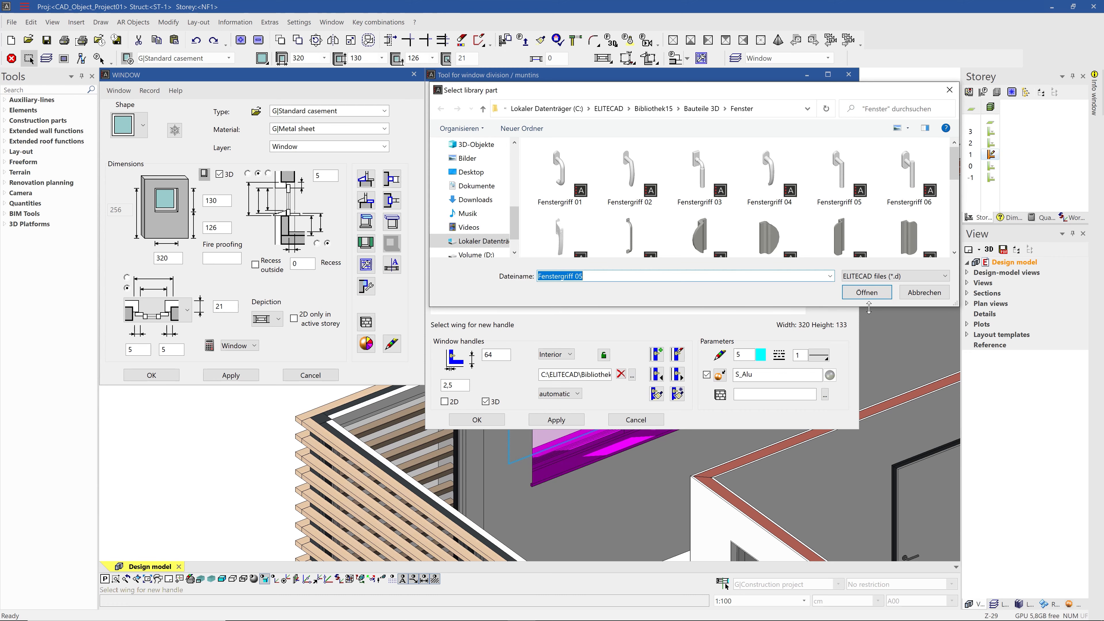
pyautogui.click(866, 292)
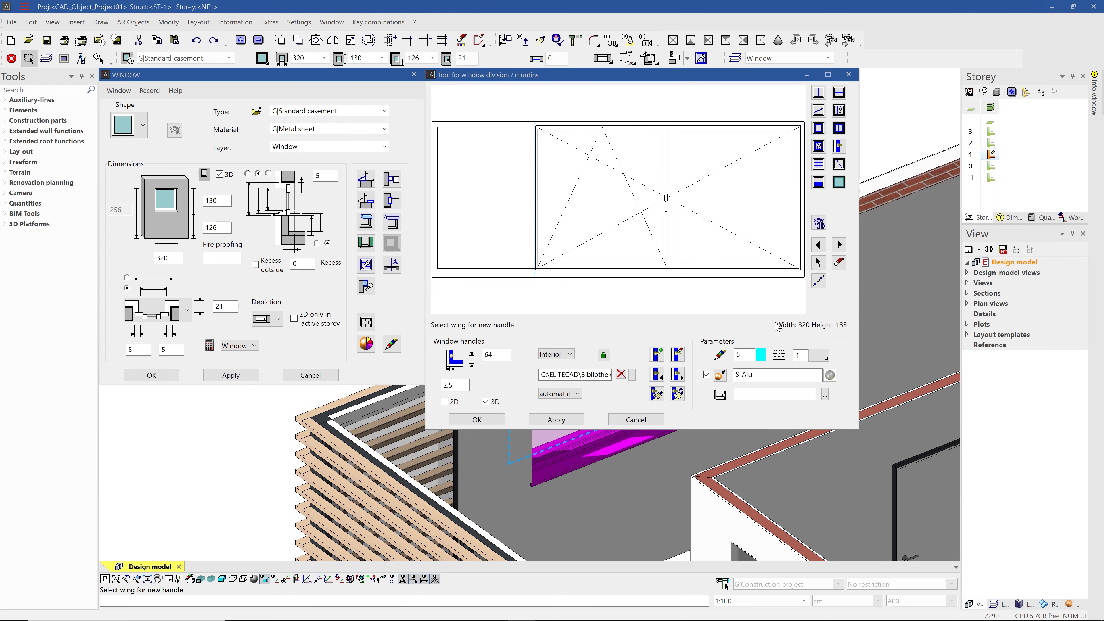
pyautogui.click(556, 354)
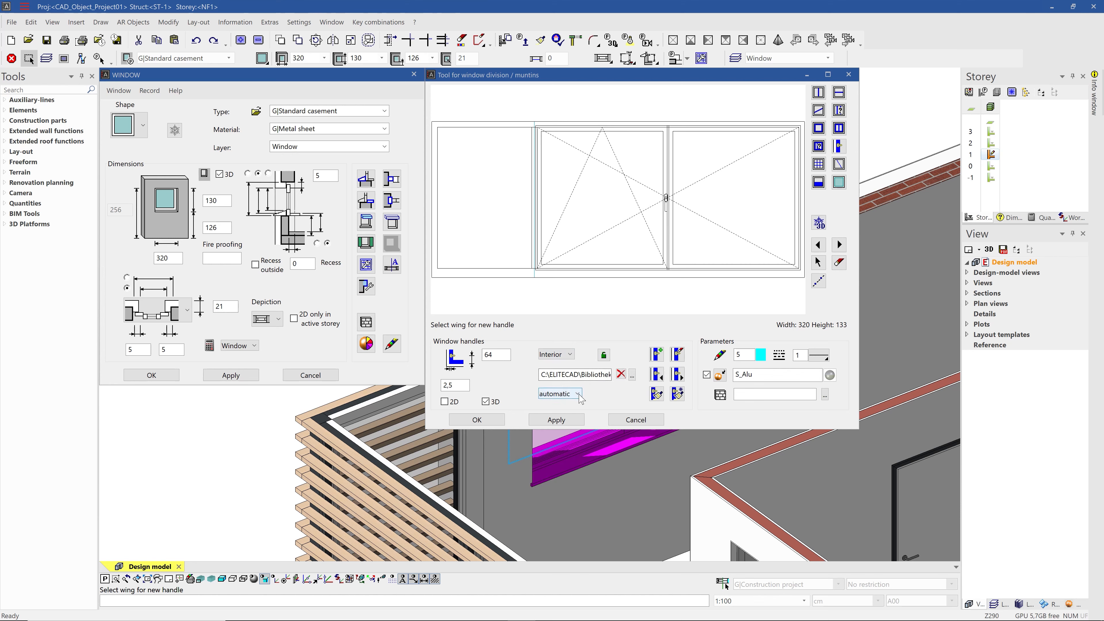
# Keep handle position automatic, shared by all handles, and confirm the division tool
pyautogui.click(577, 392)
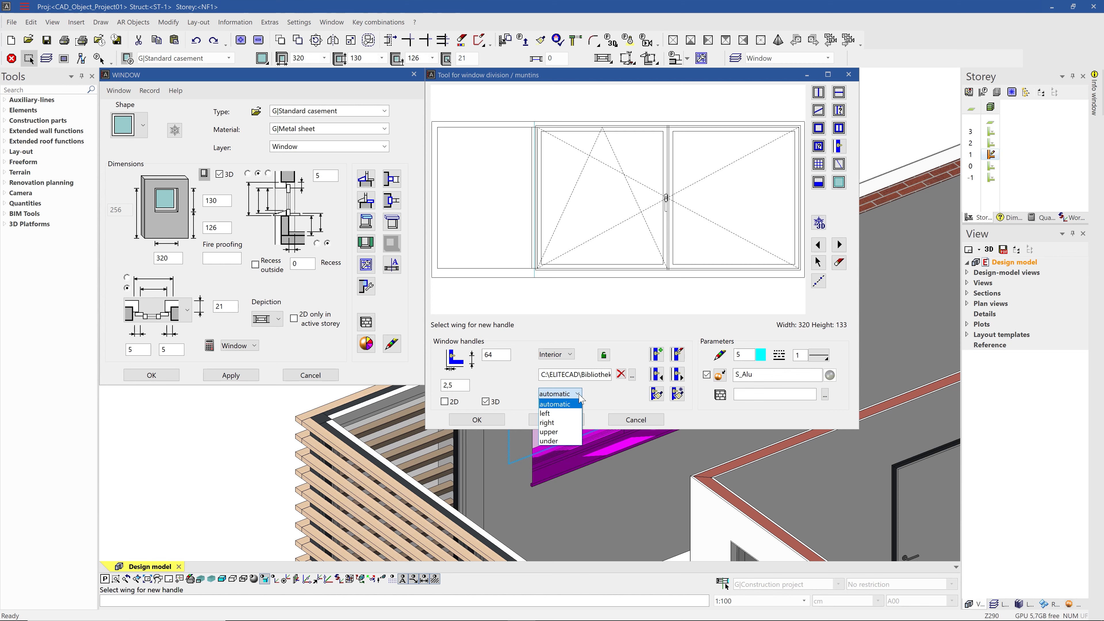
pyautogui.click(555, 404)
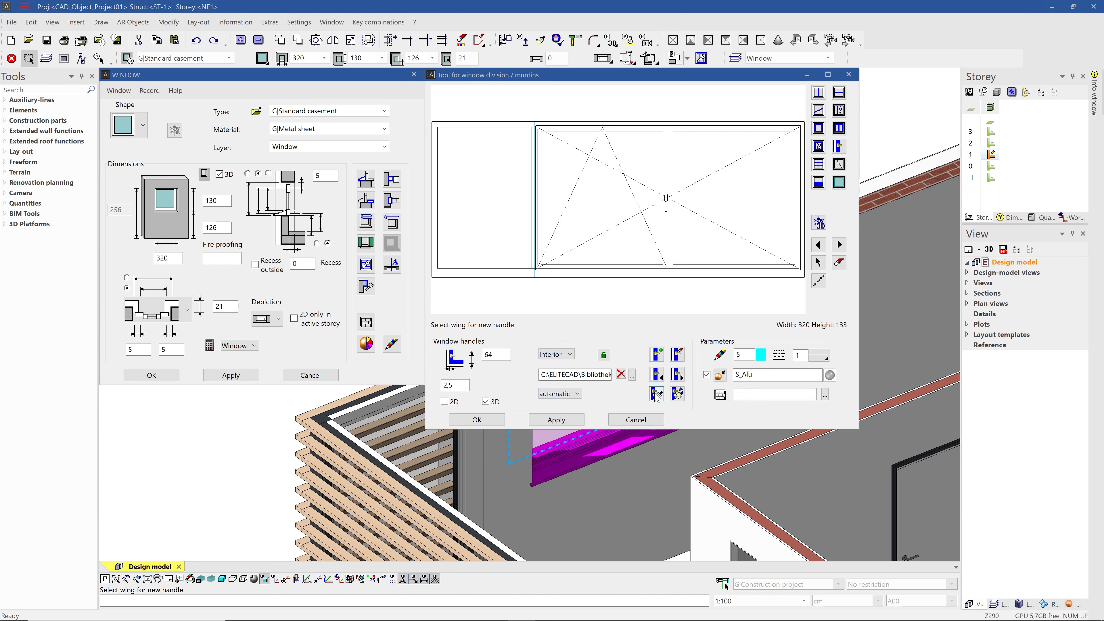
pyautogui.moveTo(678, 394)
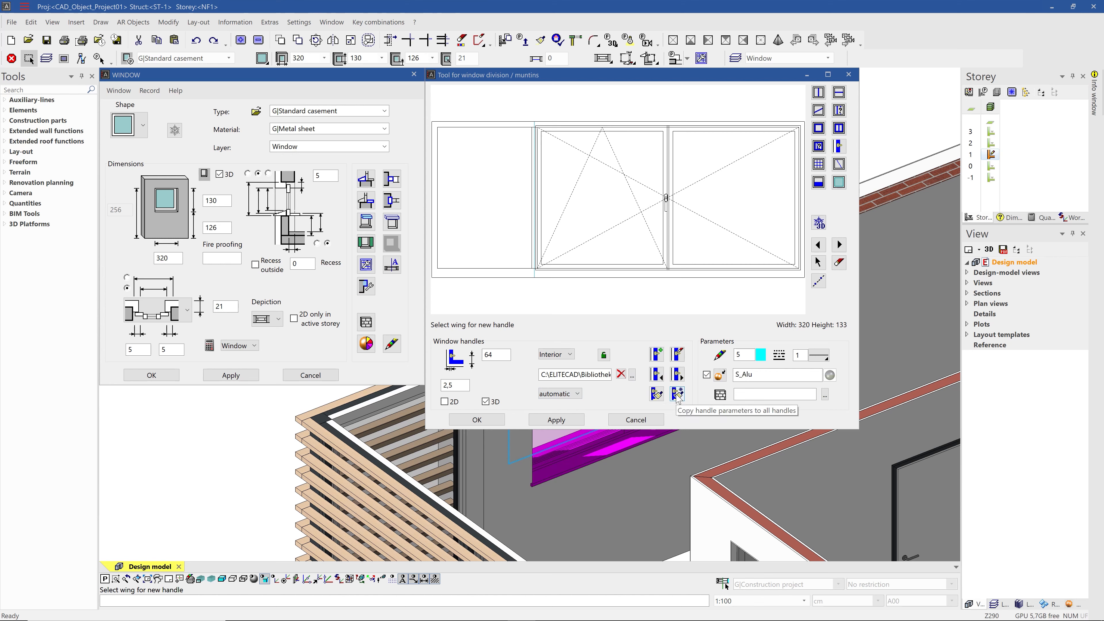
pyautogui.moveTo(759, 379)
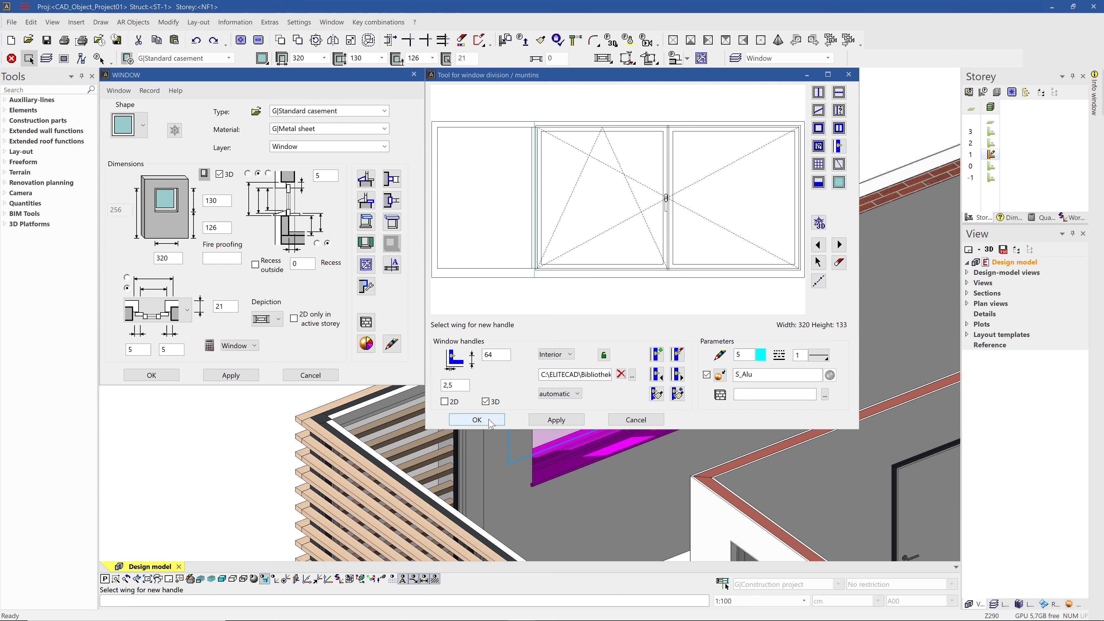
pyautogui.click(478, 419)
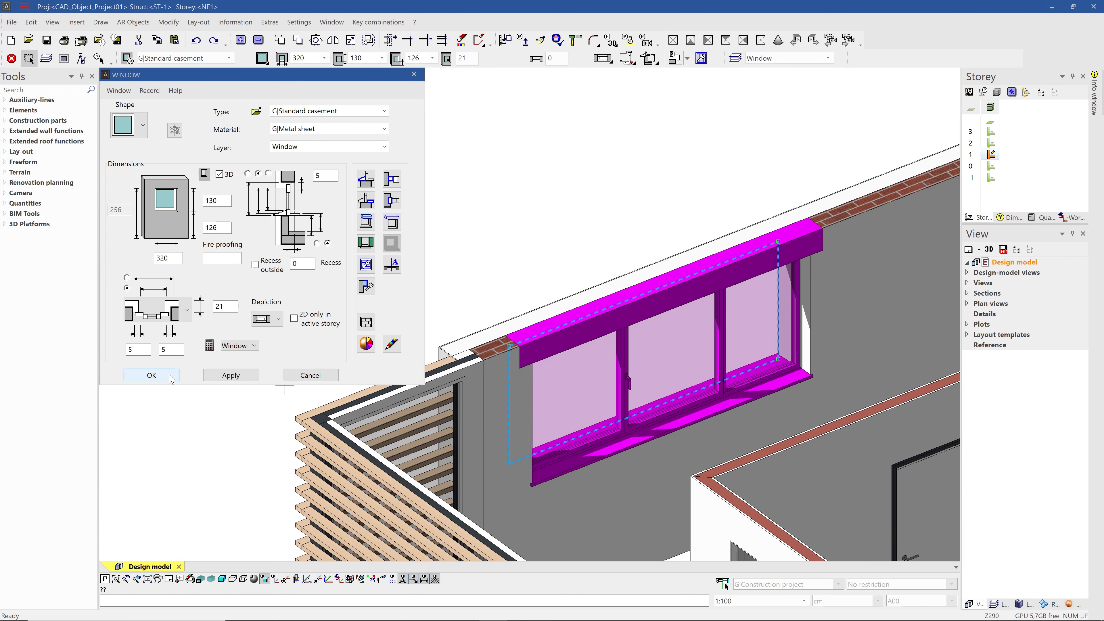
# Confirm the window, then reopen its settings and the label detail parameters
pyautogui.click(151, 374)
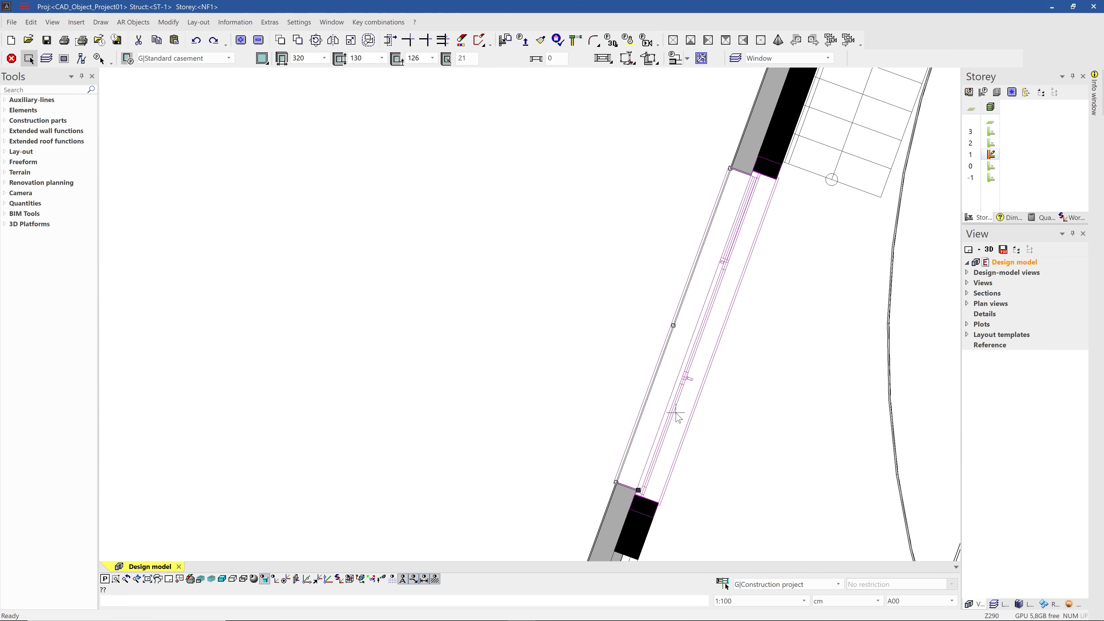
pyautogui.moveTo(139, 75)
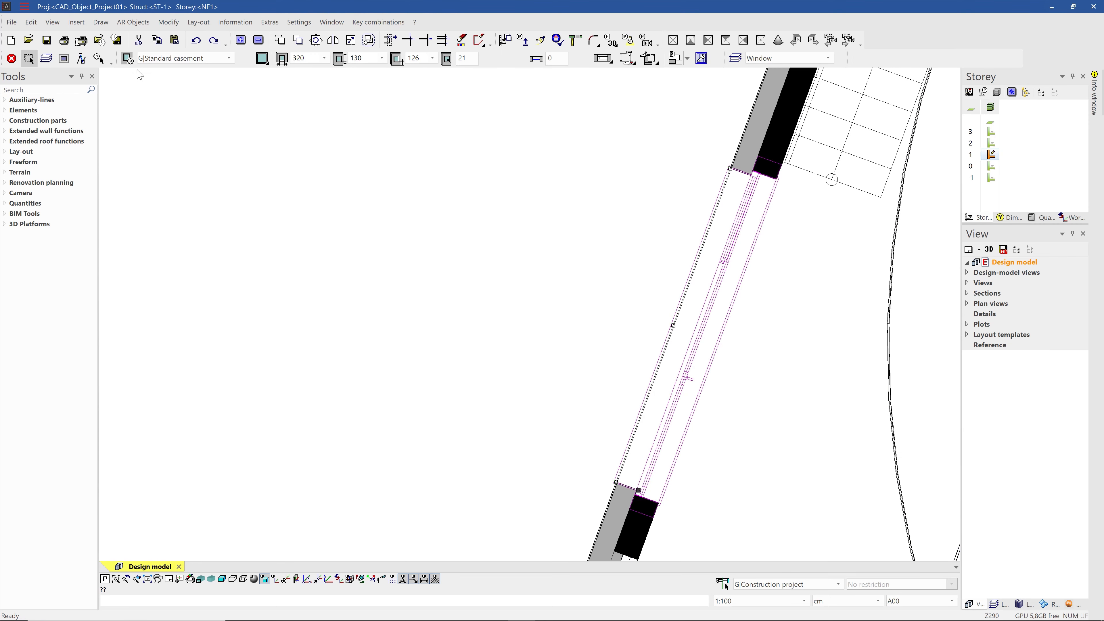
pyautogui.click(127, 59)
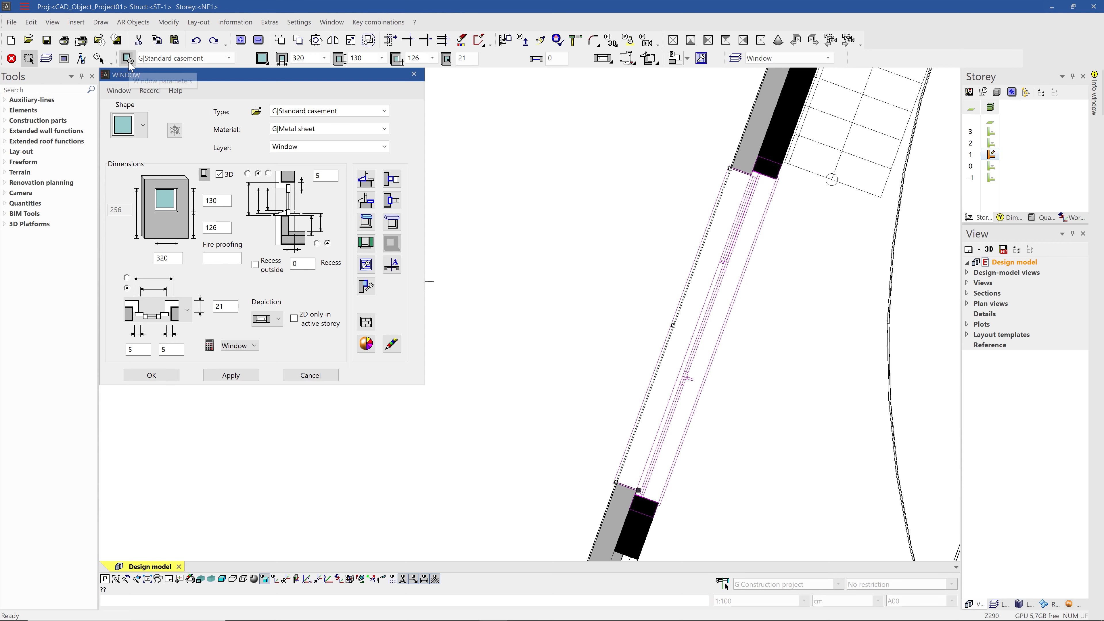
pyautogui.click(392, 265)
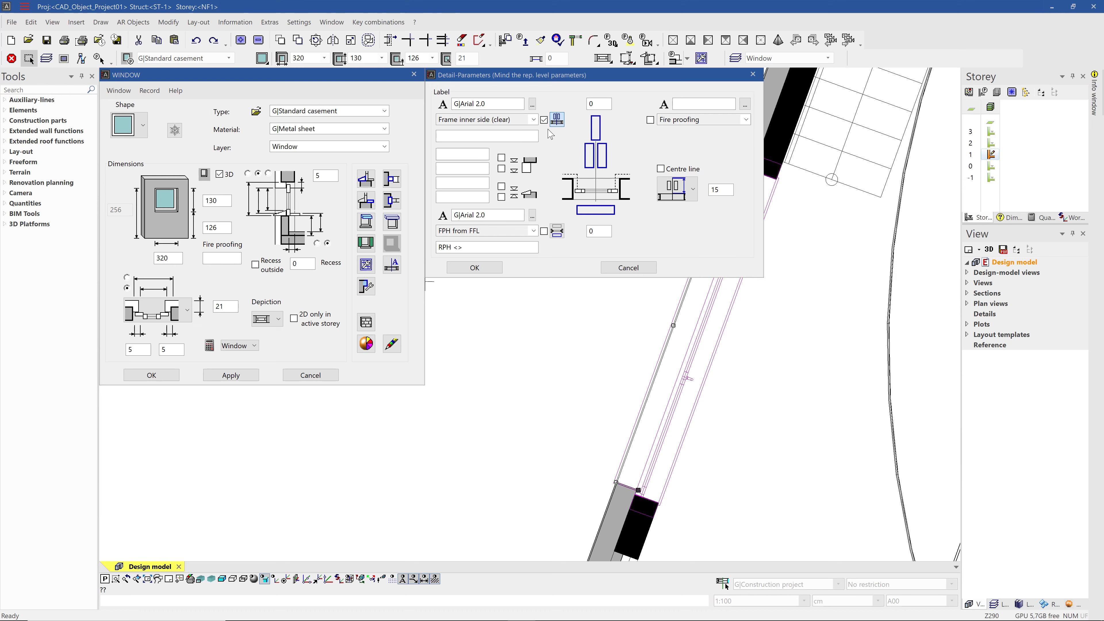
# Enable the window label and centre line display, confirming the label settings
pyautogui.click(660, 169)
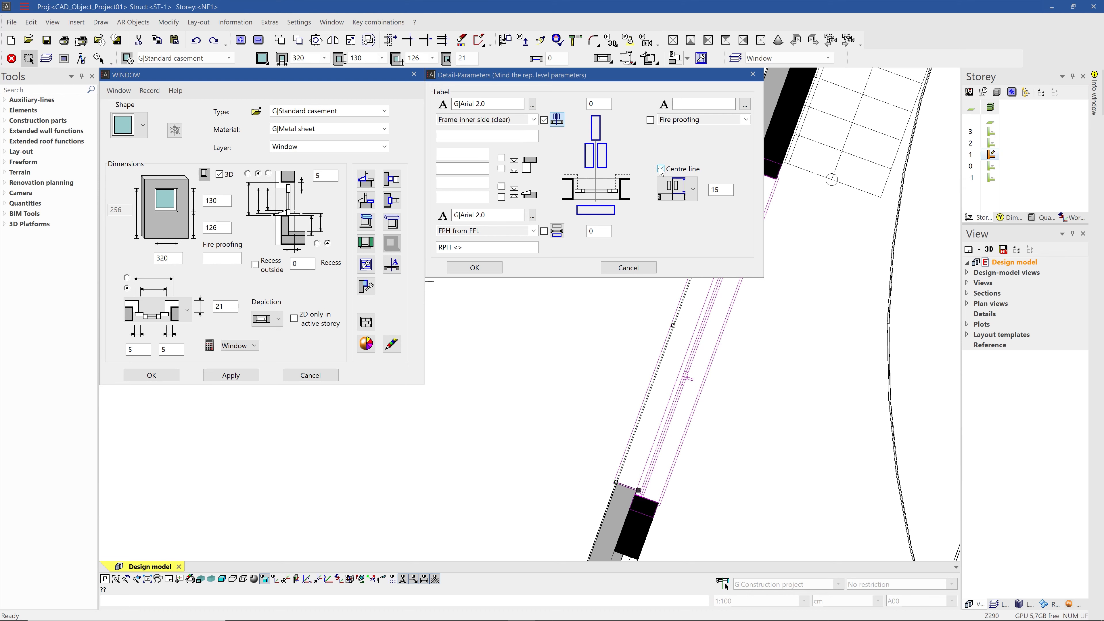
pyautogui.click(534, 230)
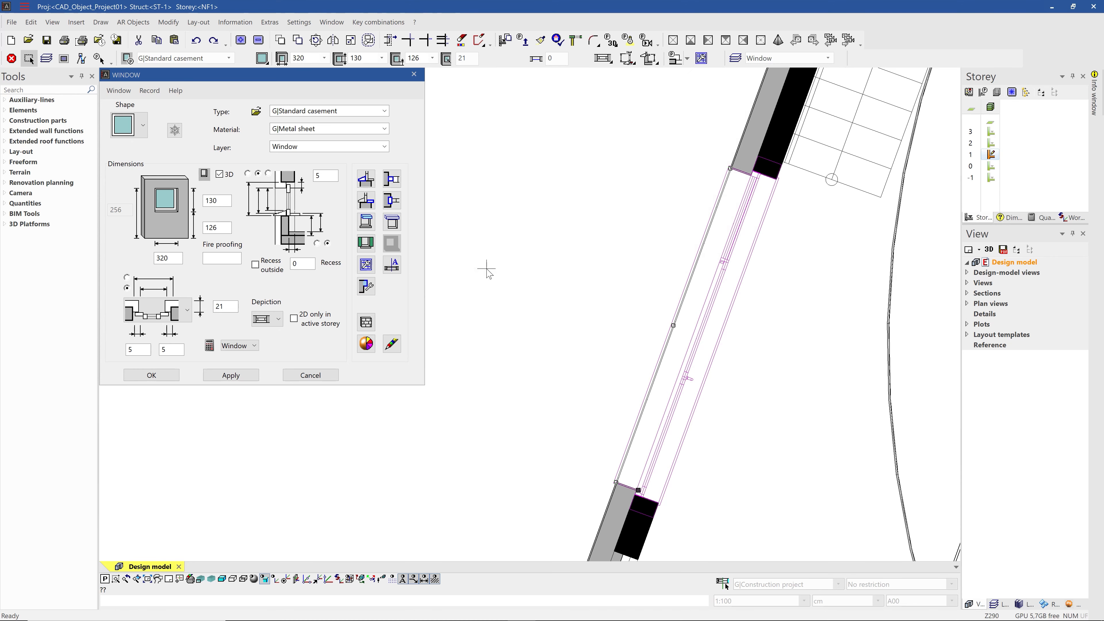
pyautogui.click(231, 375)
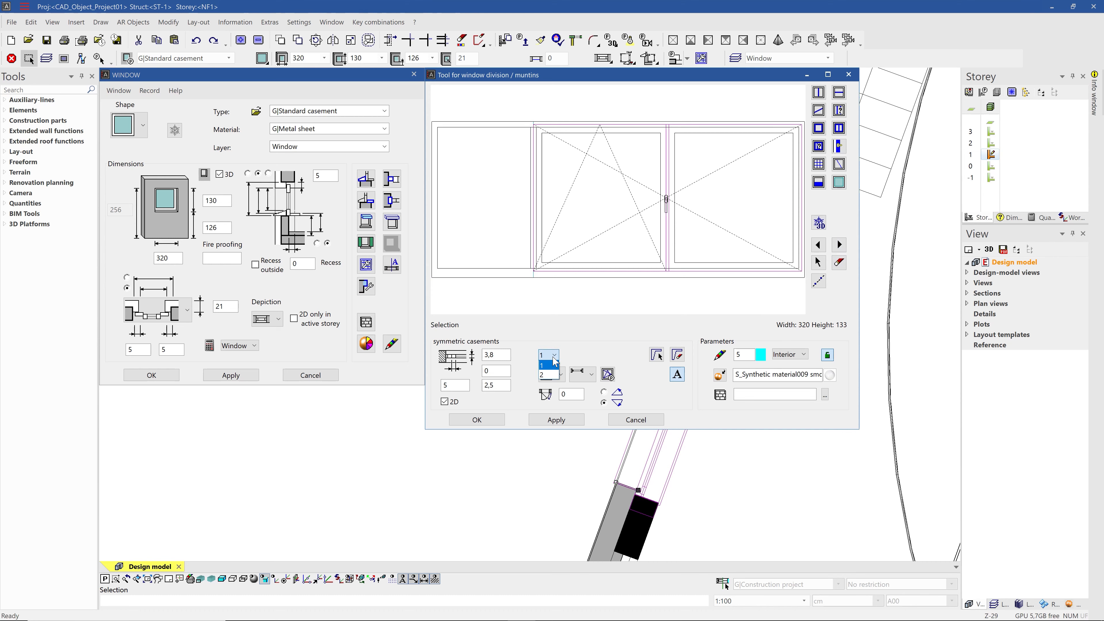
# Apply a 45° opening symbol to casement 1 and confirm the window settings
pyautogui.click(549, 354)
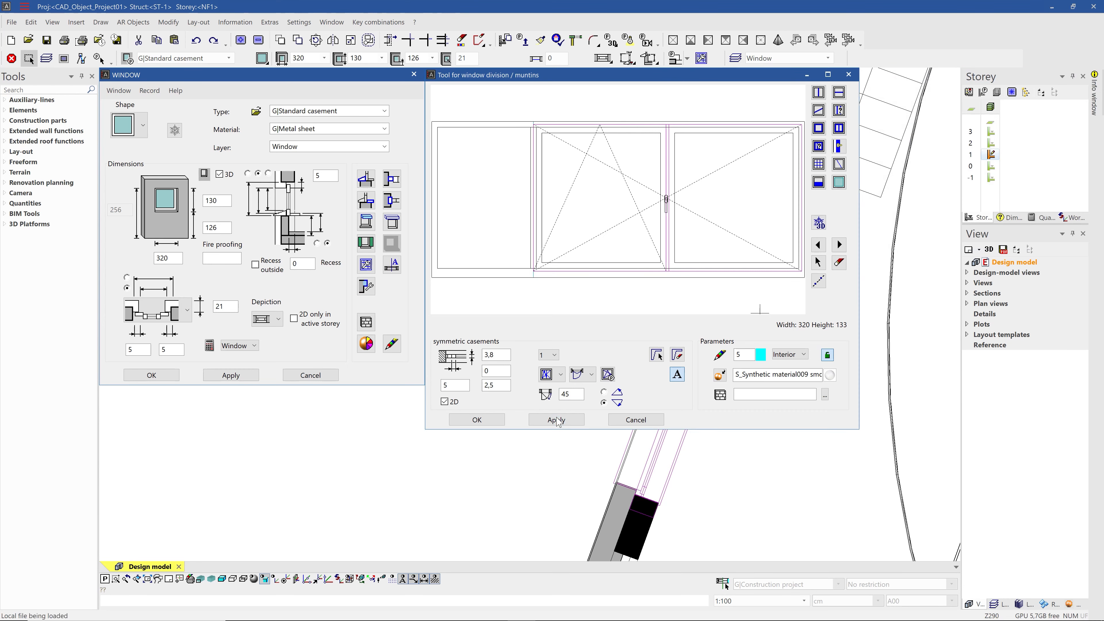
pyautogui.click(593, 374)
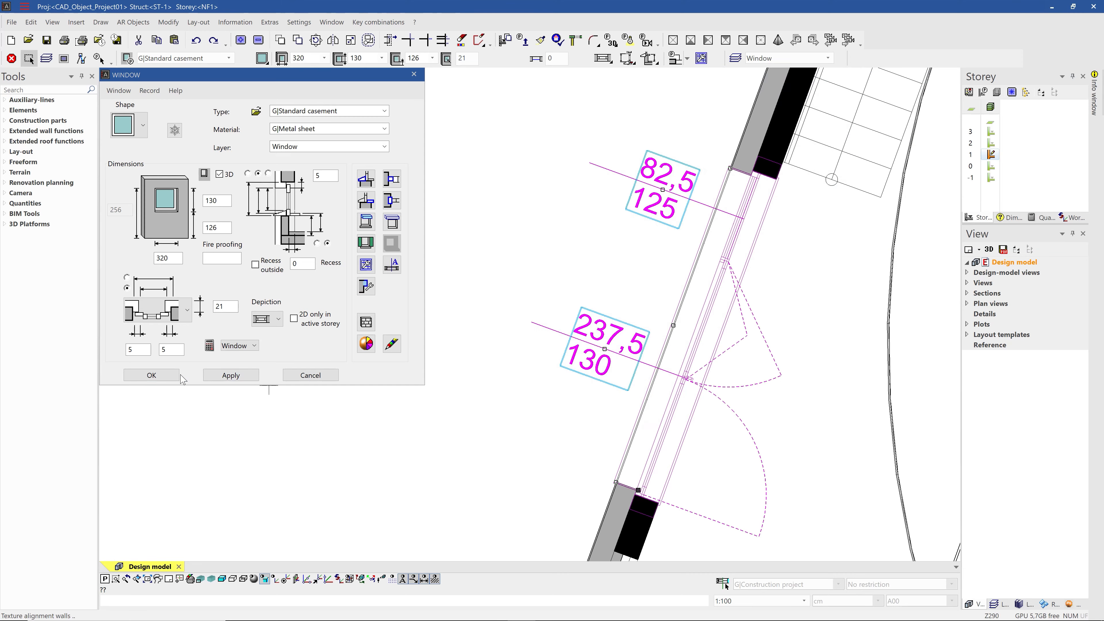
pyautogui.click(151, 375)
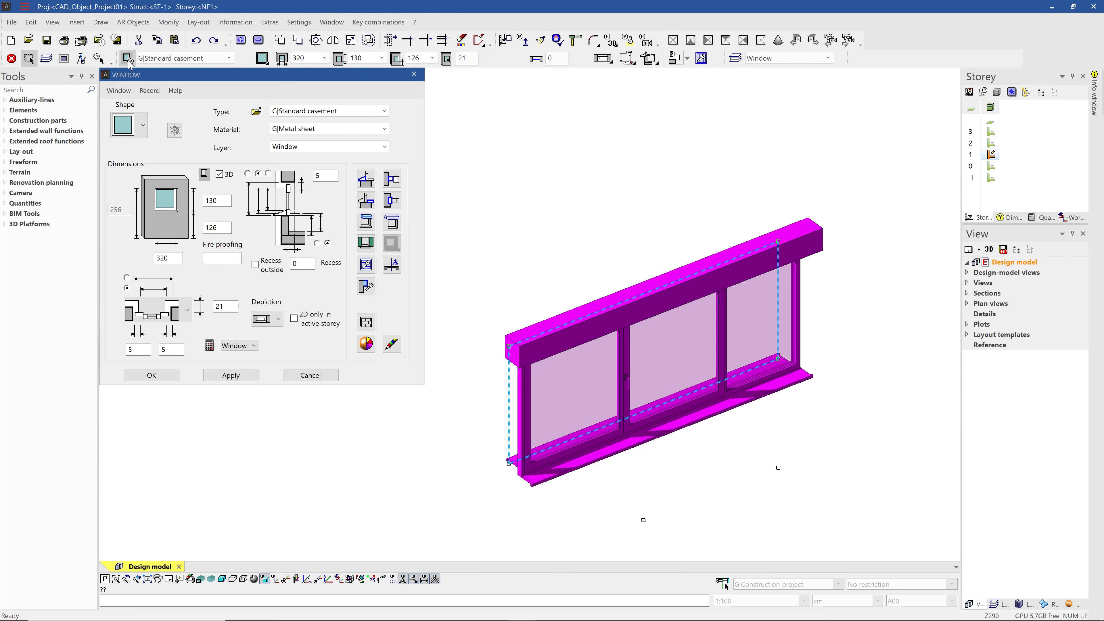
pyautogui.moveTo(391, 221)
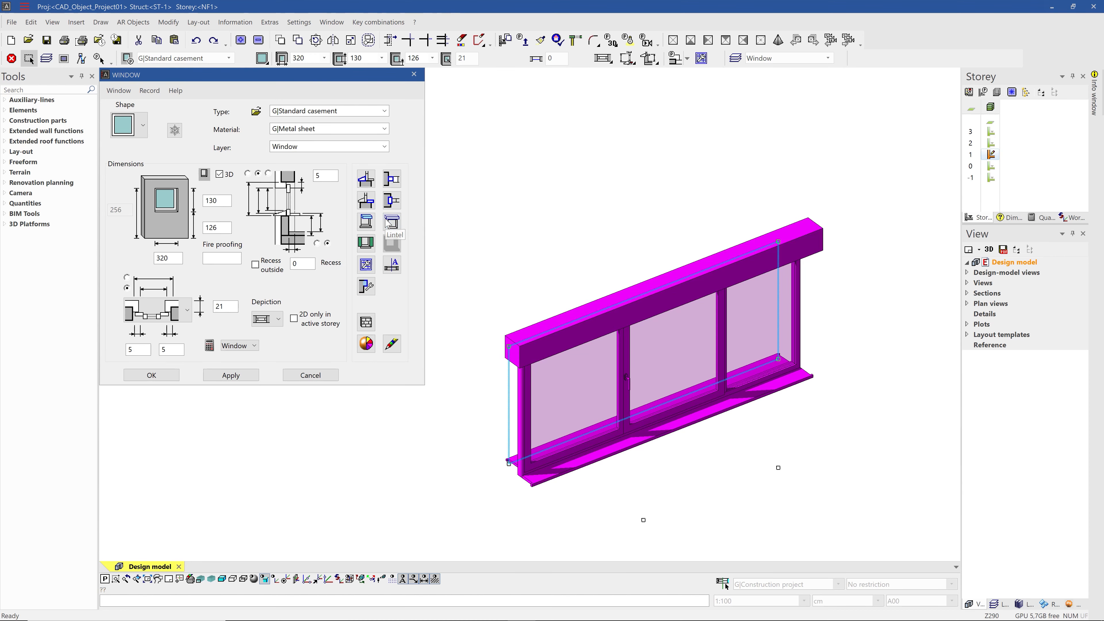
# Configure a 3D concrete lintel with 20/20 bearing lengths and close the window settings
pyautogui.click(393, 222)
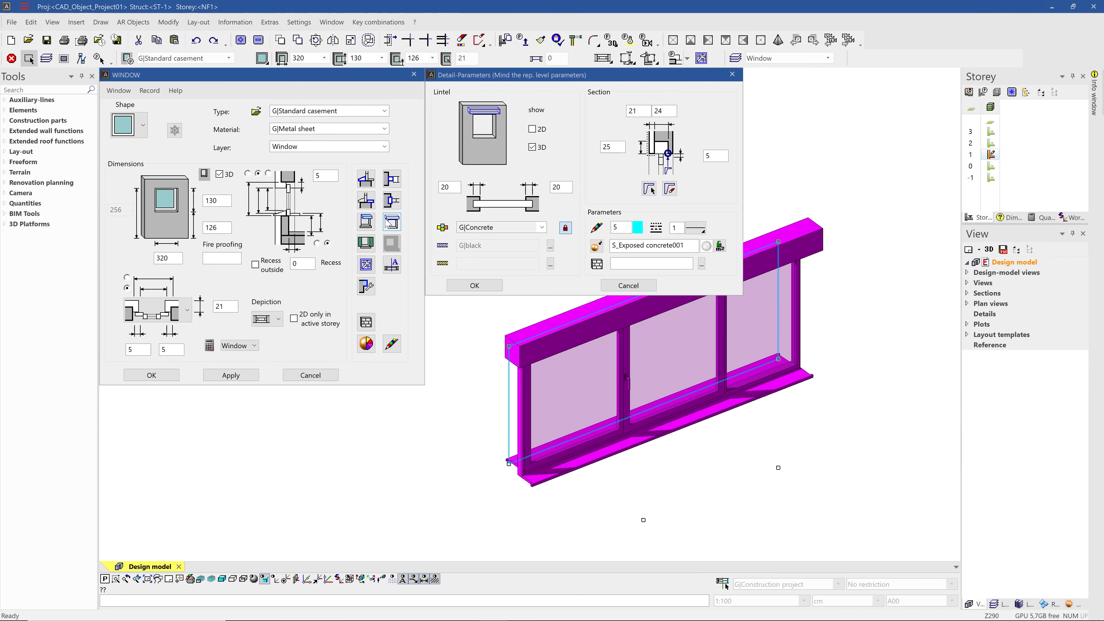
pyautogui.click(493, 226)
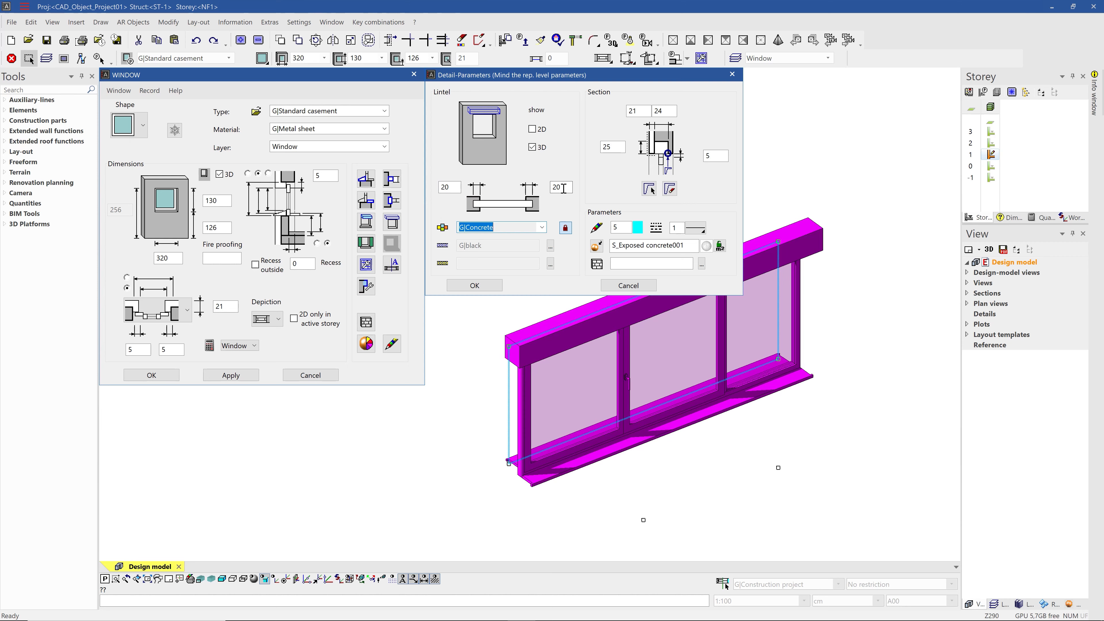
pyautogui.moveTo(562, 188)
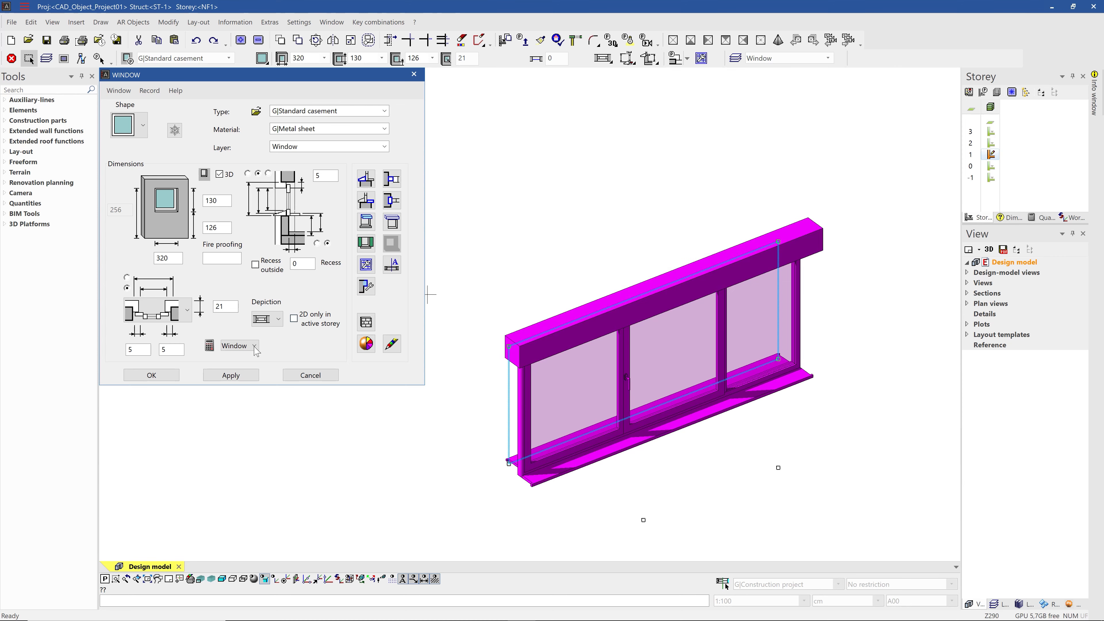
pyautogui.click(310, 374)
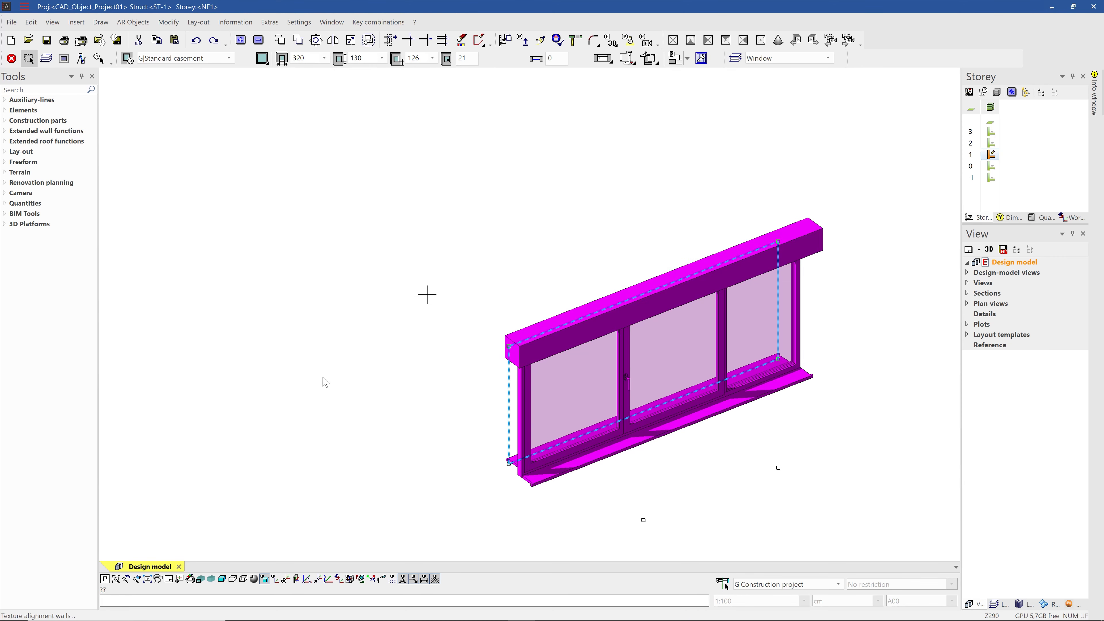